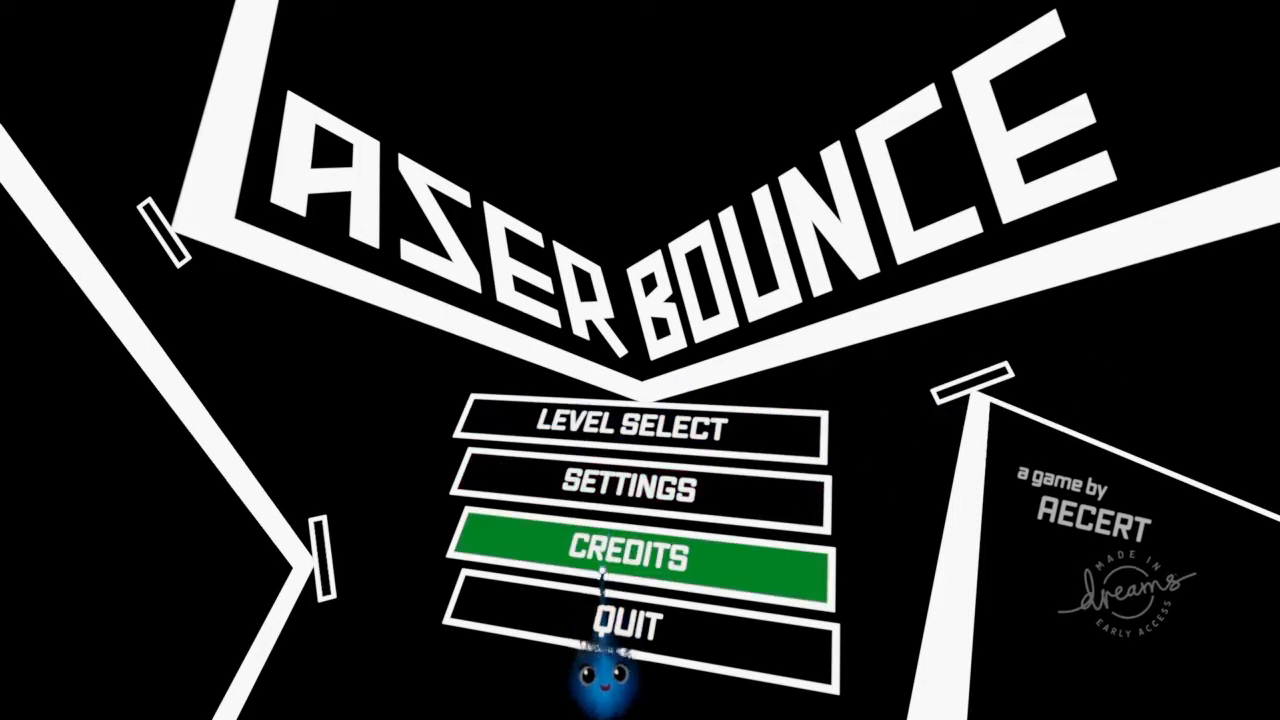
Step: Finish level 1 with the laser on the orb and continue to level selection
key(up)
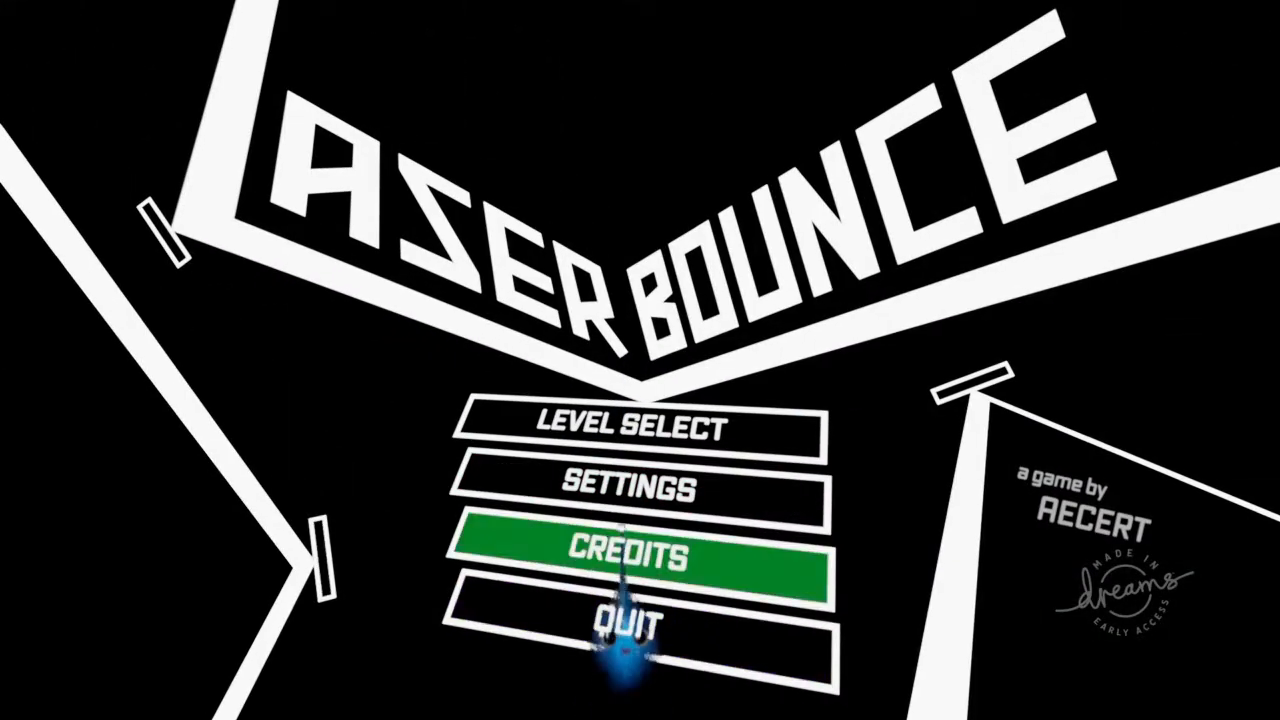
click(638, 428)
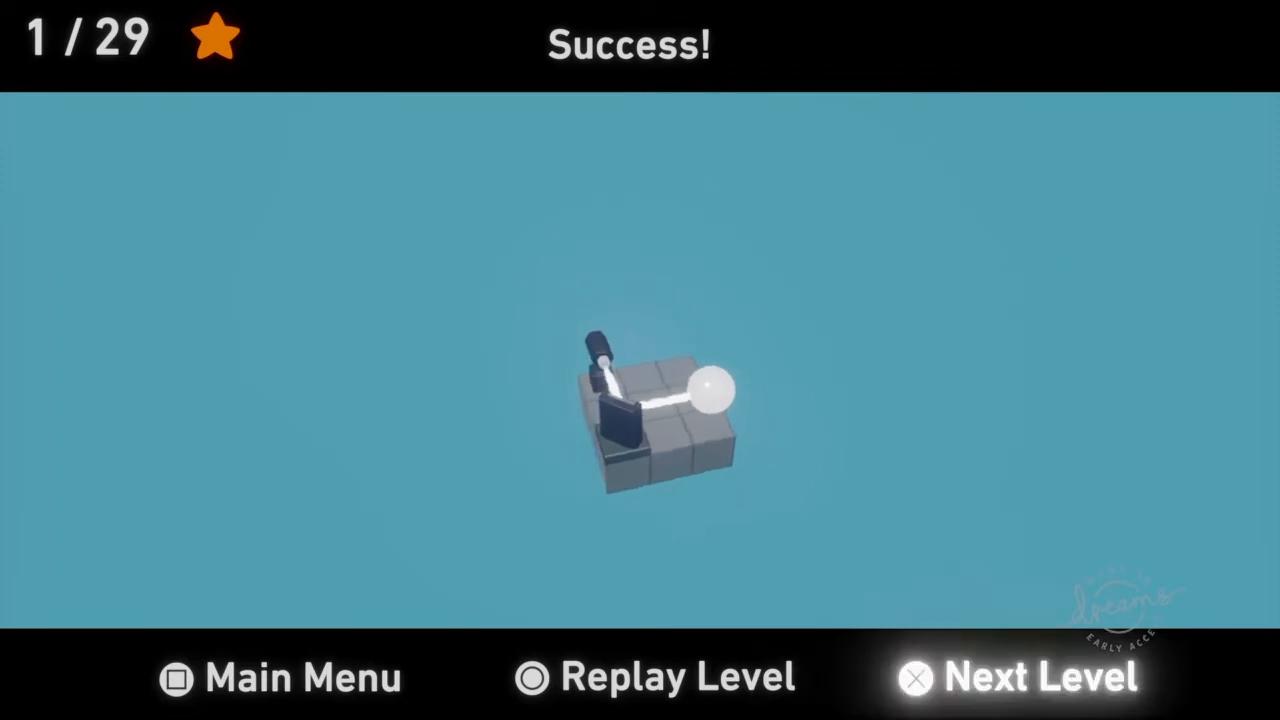
Step: Continue from the level 4 Success screen to the next level
click(1038, 678)
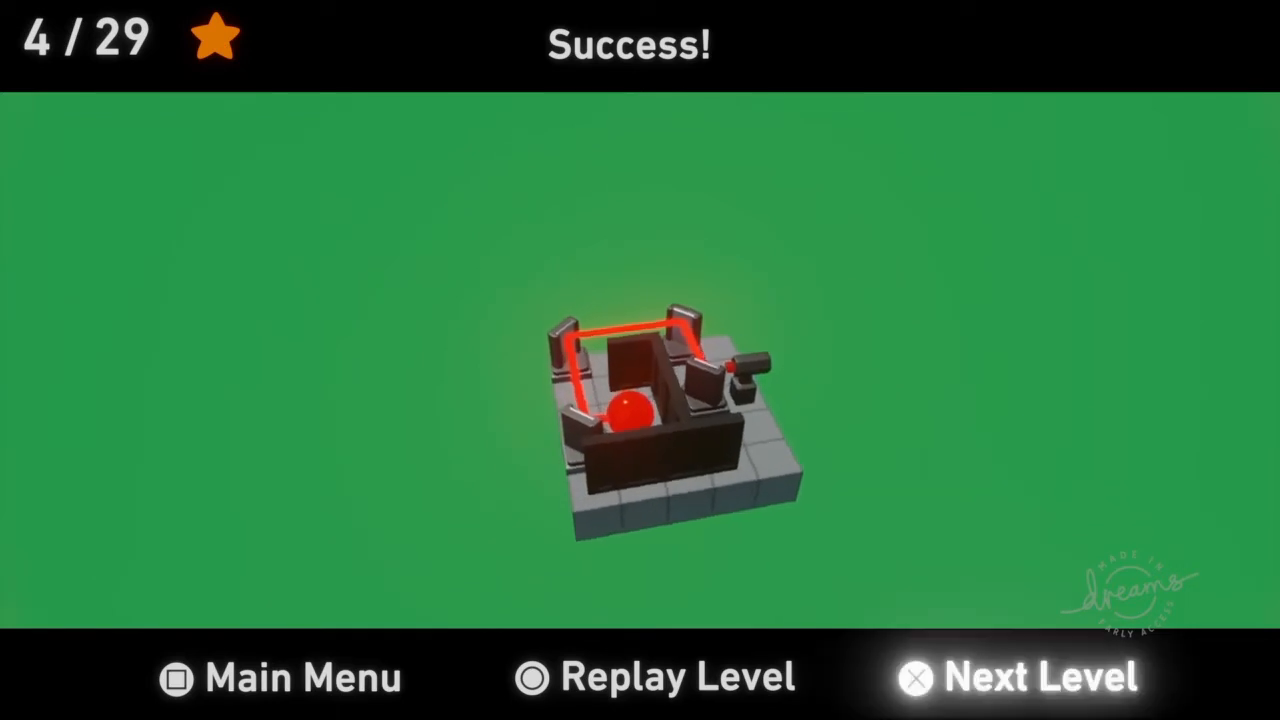
click(1040, 676)
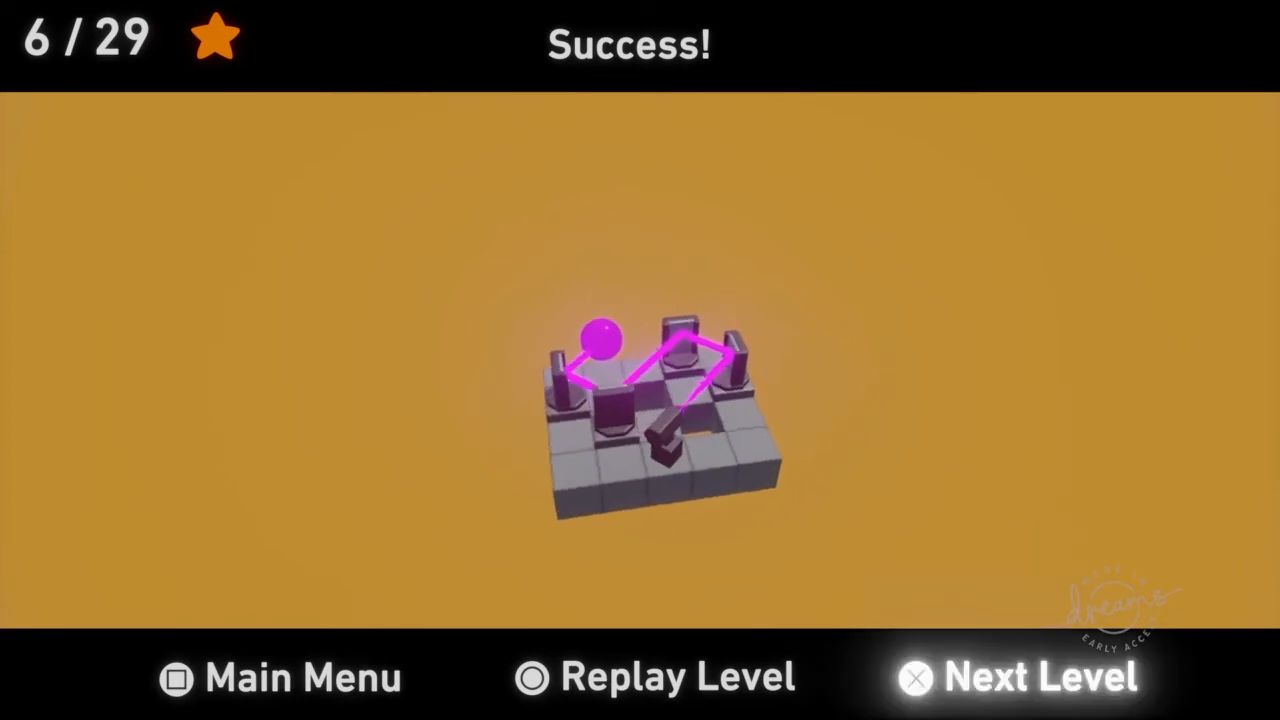
Step: Choose Next Level after solving level 6 to load level 7 of 29
click(1038, 676)
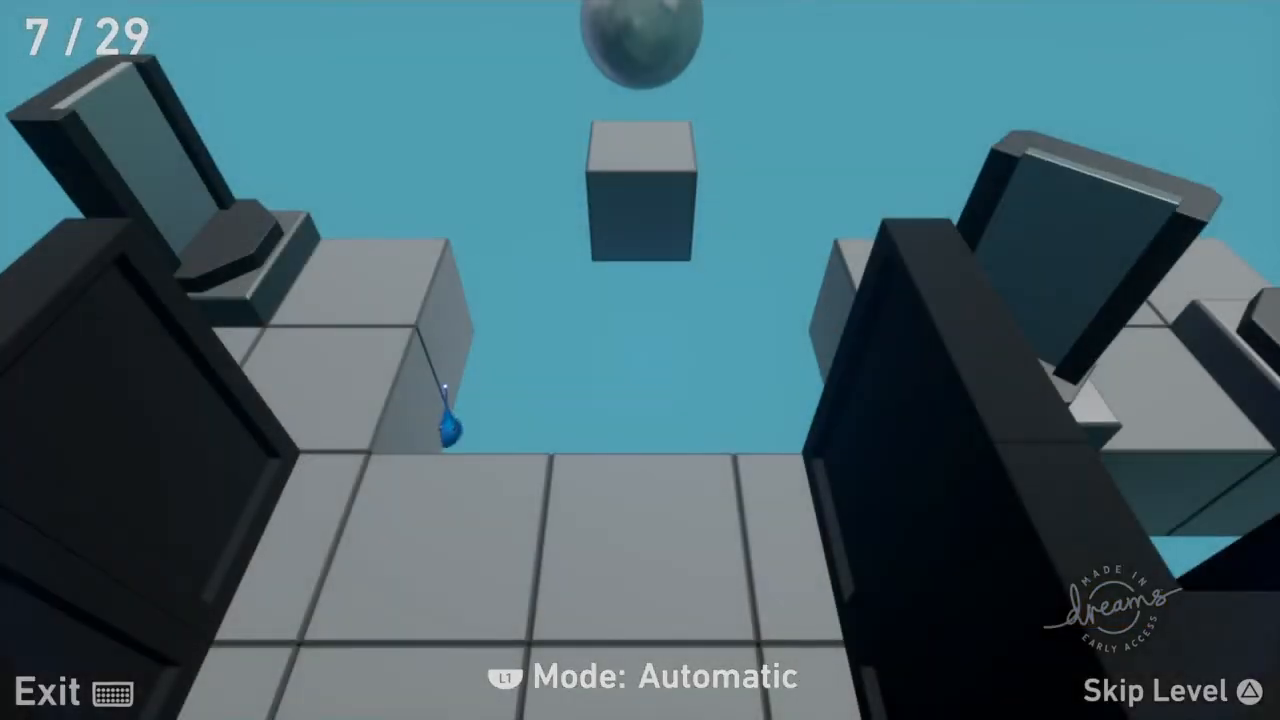